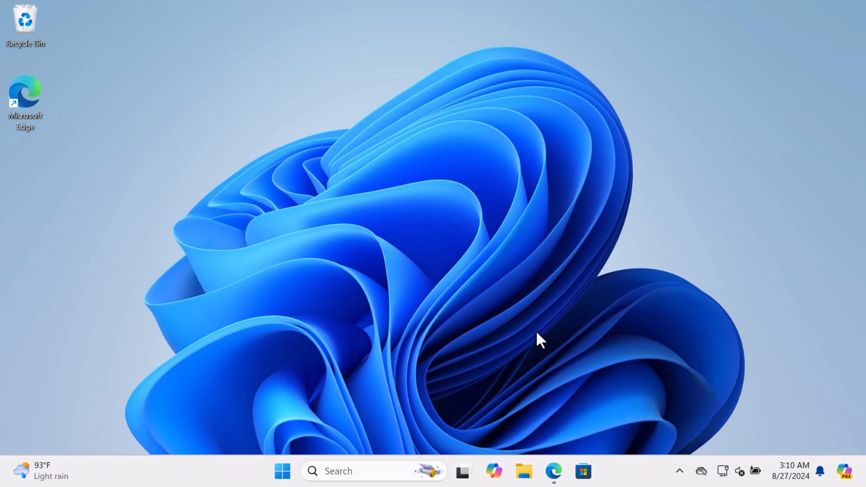
- Check the user folder in File Explorer, then create a new Text Document on the desktop
left_click(523, 471)
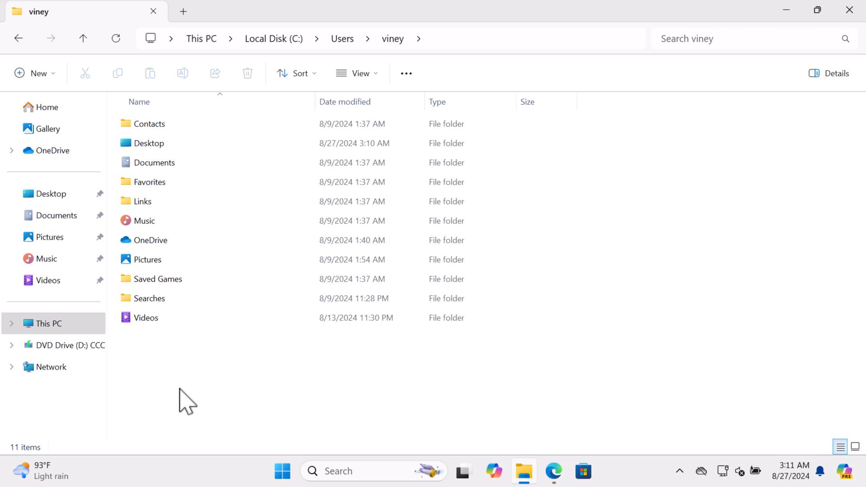
mouse_move(786, 10)
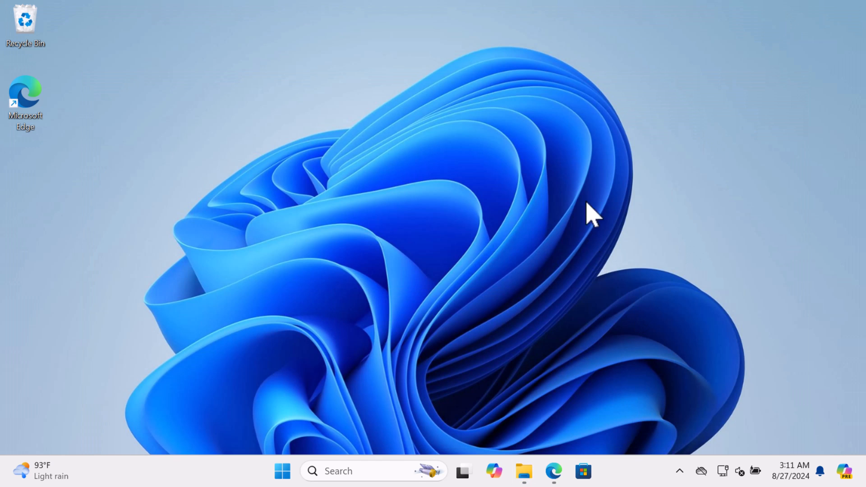
mouse_move(559, 132)
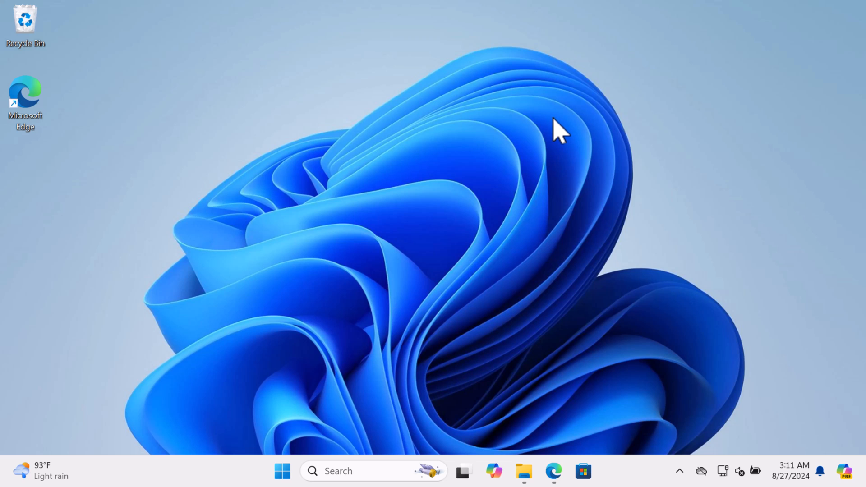
right_click(558, 130)
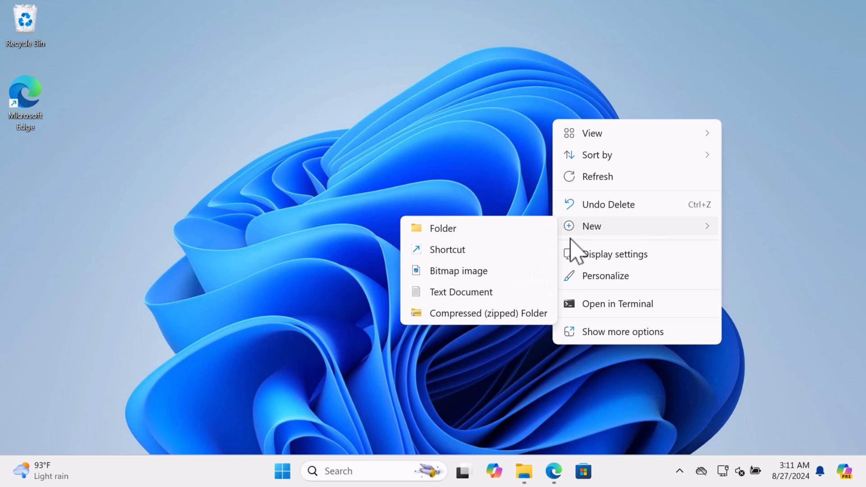
left_click(461, 292)
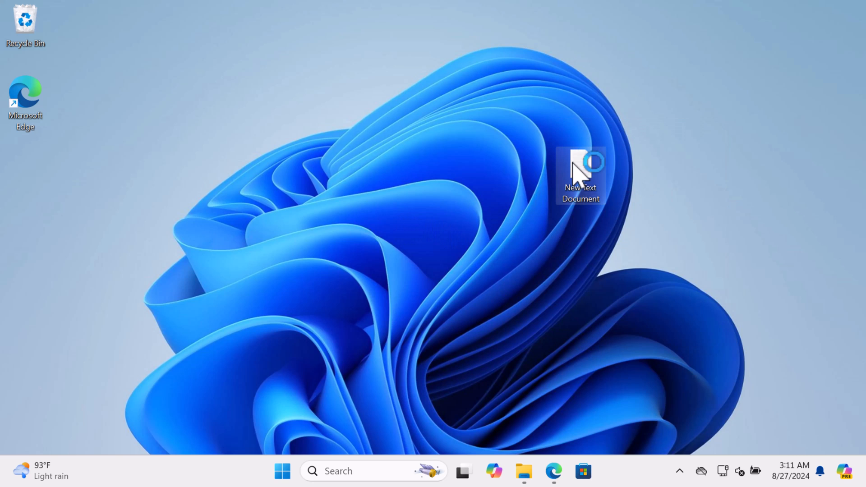
- Edit New Text Document in Notepad with the Downloads-restoring batch script
double_click(579, 171)
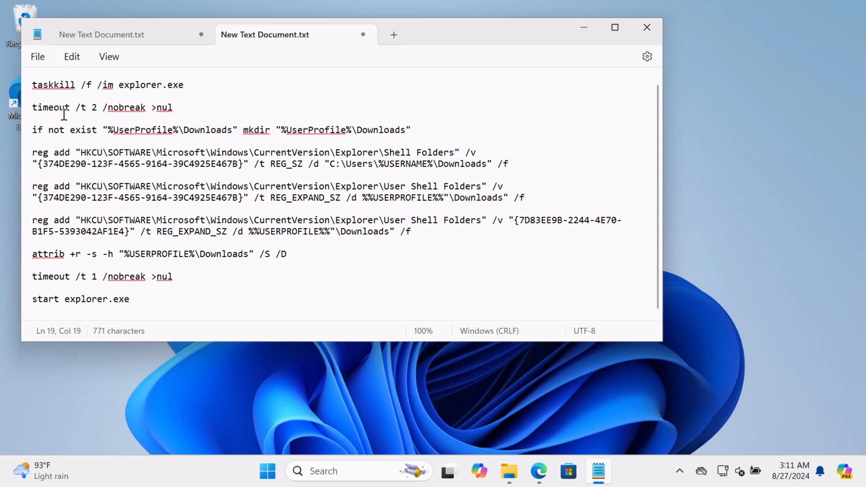
- Save the script to the desktop as download.bat via Save as
left_click(37, 56)
type("download")
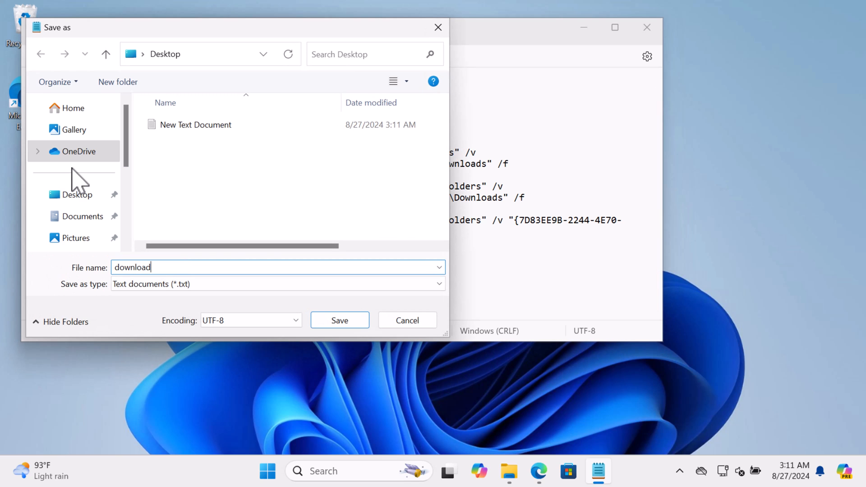
type(".bat")
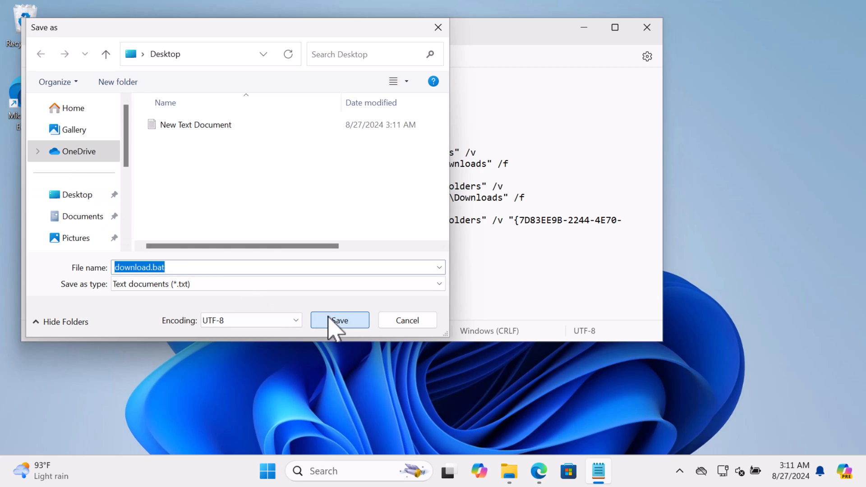
left_click(340, 321)
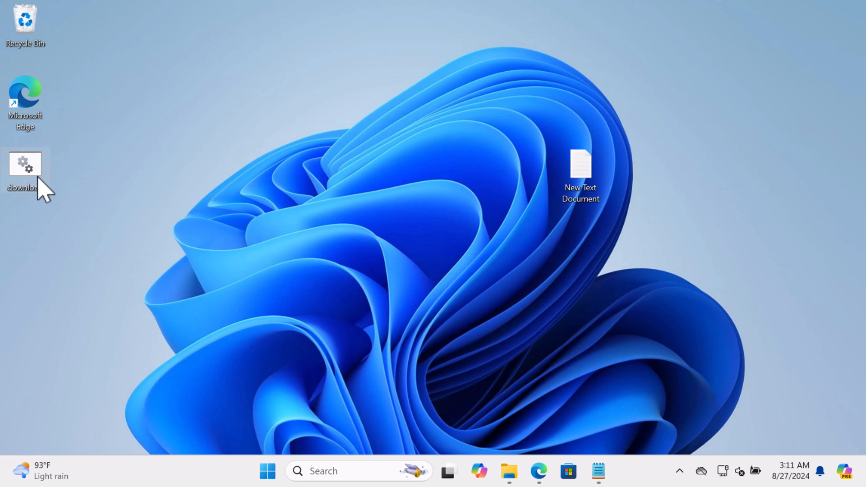
- Move download.bat to the desktop centre, run it and grant the UAC administrator prompt
left_click_drag(25, 165, 429, 241)
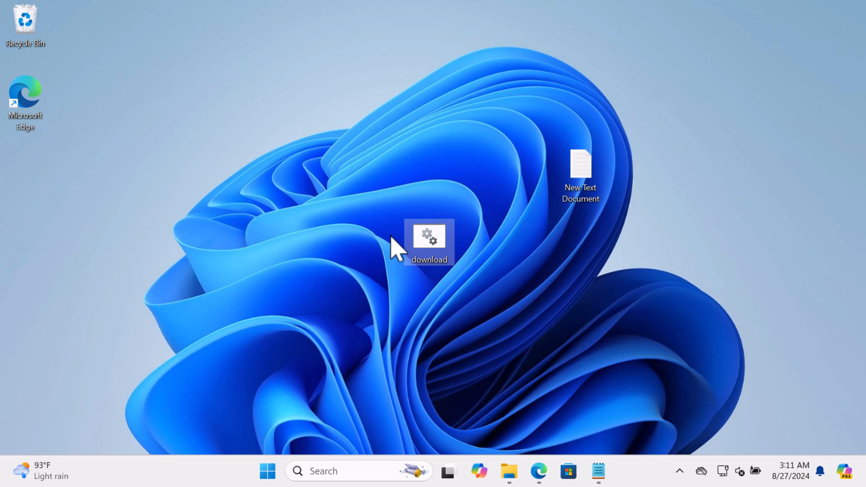
right_click(429, 238)
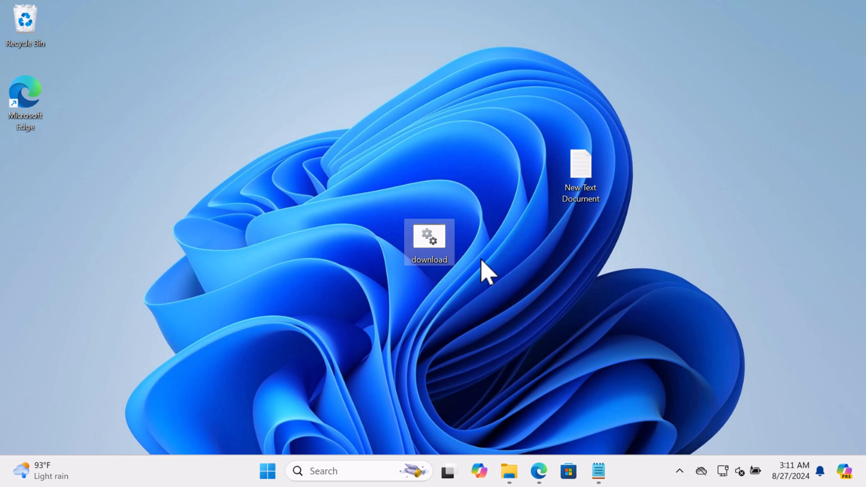
double_click(429, 236)
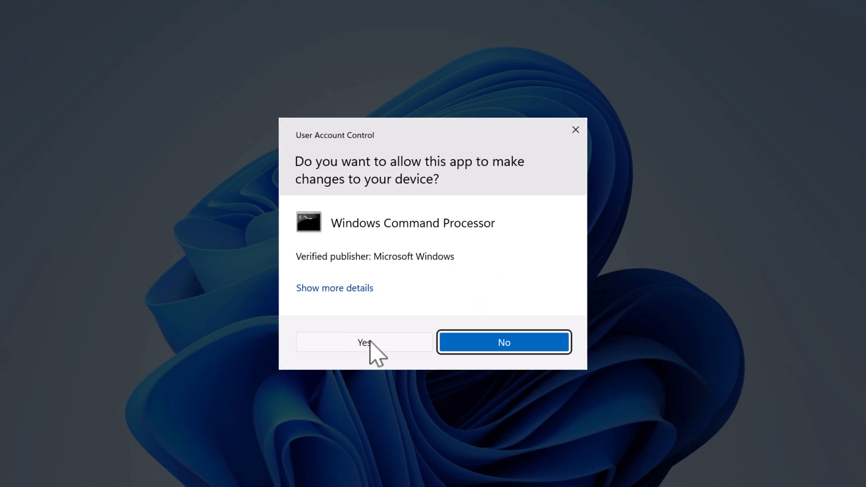
left_click(364, 342)
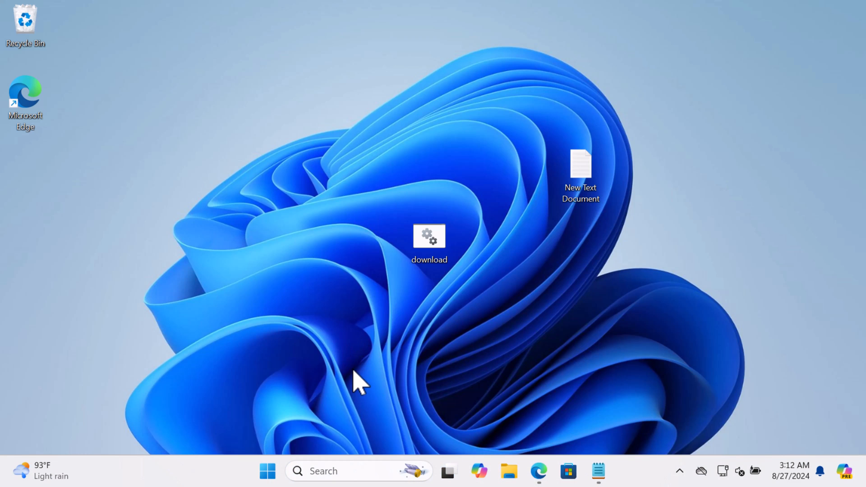
mouse_move(508, 472)
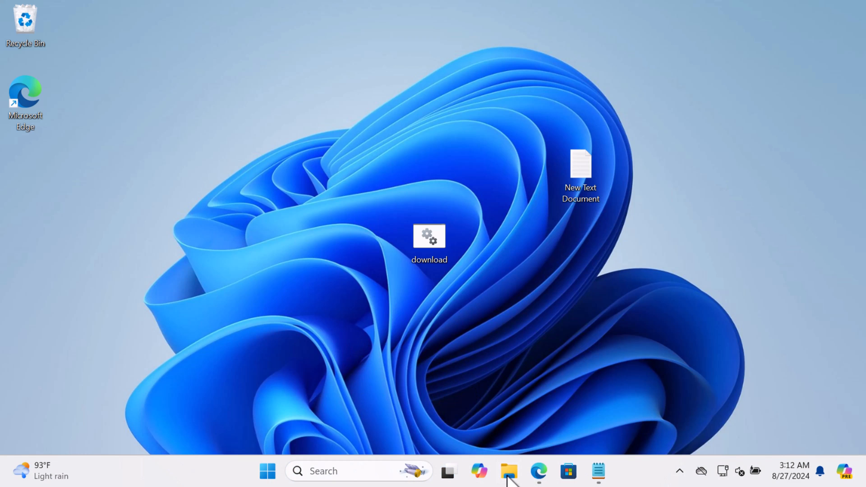
- Show the restored Downloads folder in the user folder and bring up its Pin to Quick access options
left_click(508, 470)
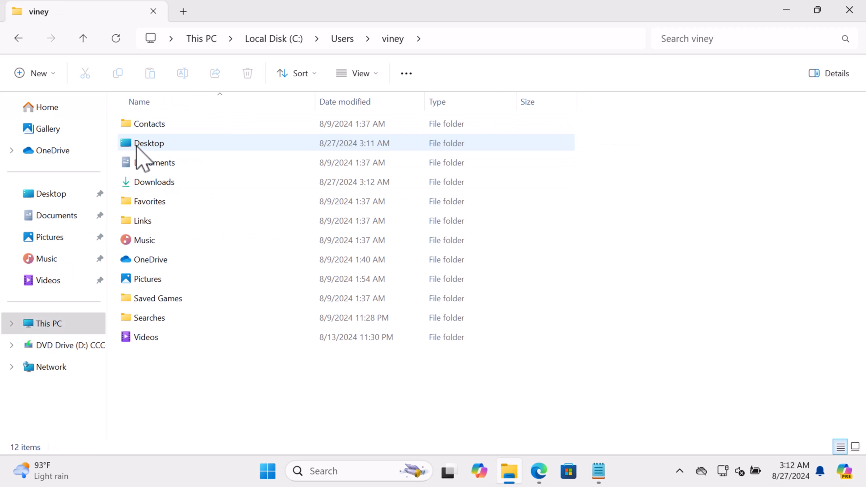
mouse_move(157, 181)
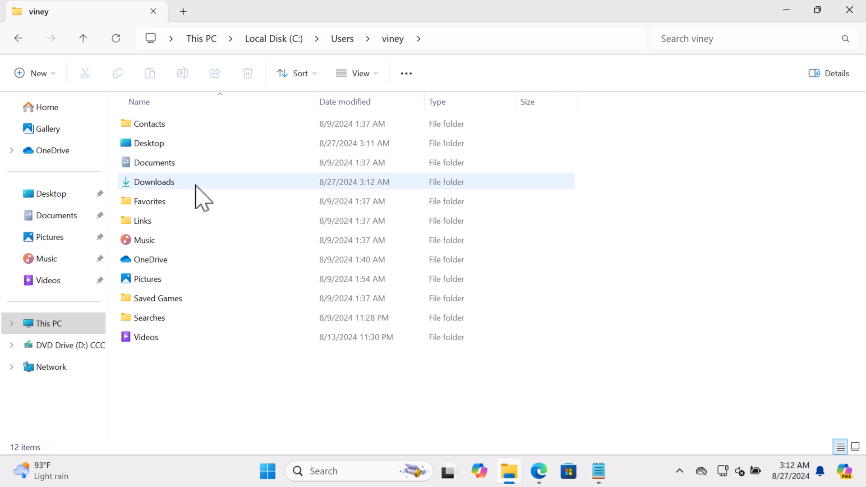
right_click(153, 182)
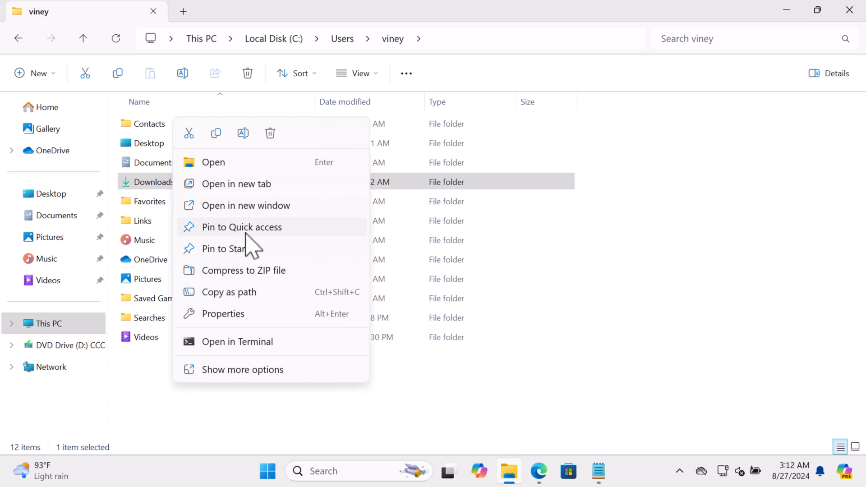